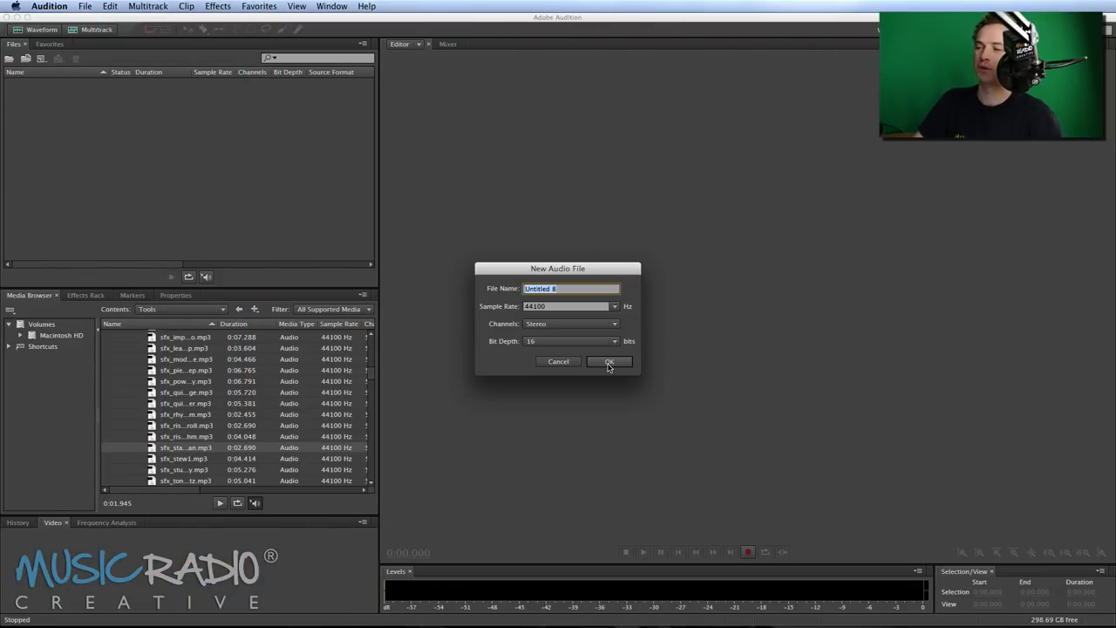
Create a new stereo audio file and record the voiceover followed by a hum
left_click(607, 361)
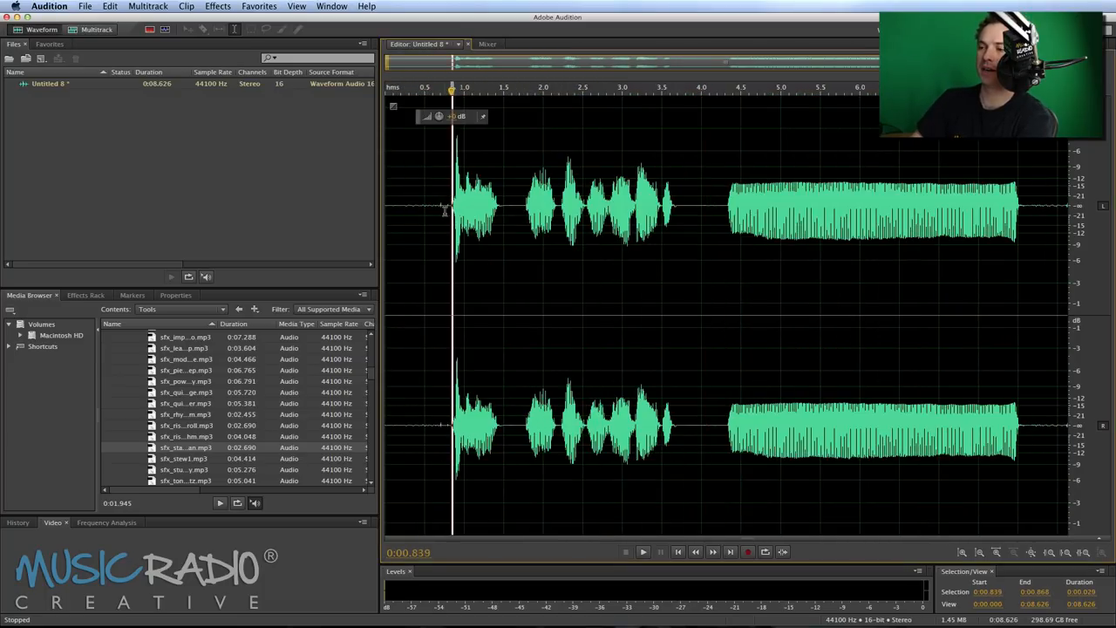
Copy the hummed tone at the end of the take to the clipboard, then deselect
left_click(644, 552)
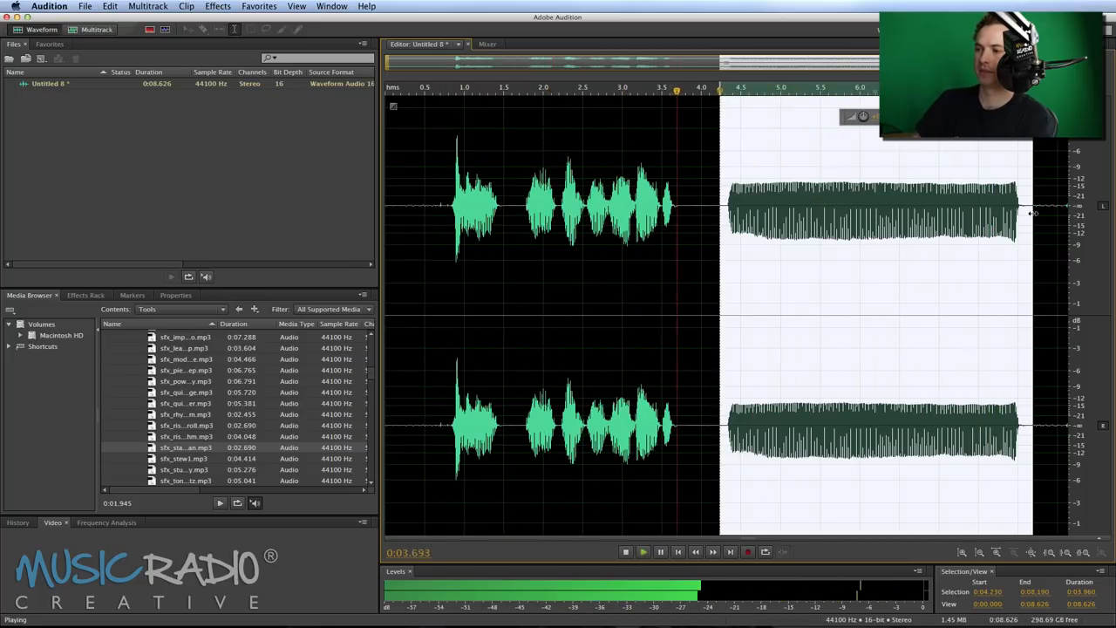
left_click(627, 551)
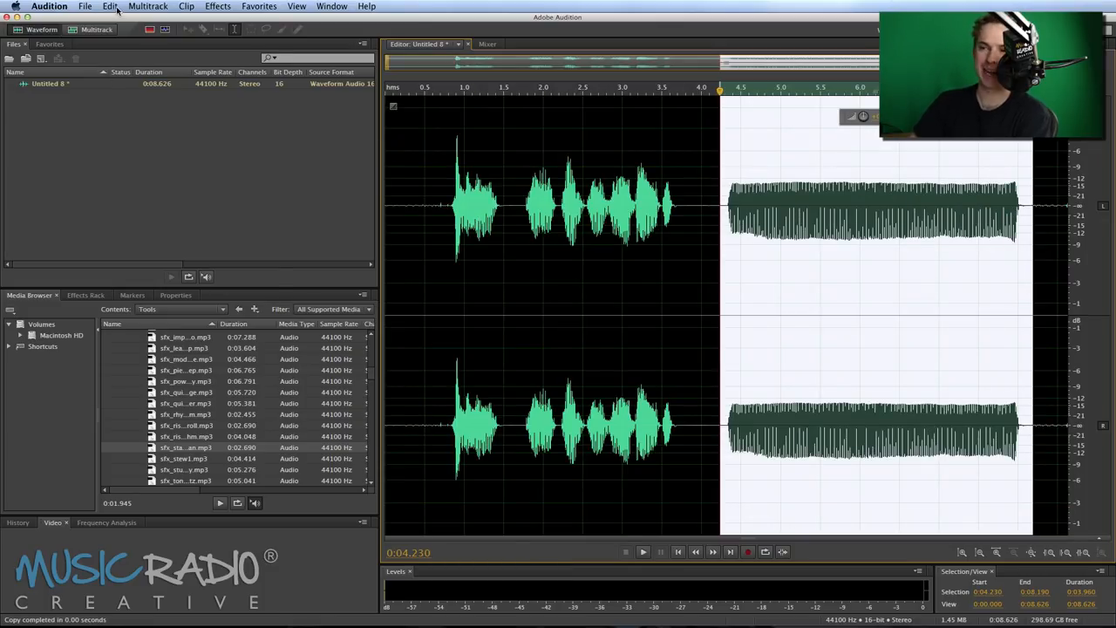
left_click(110, 7)
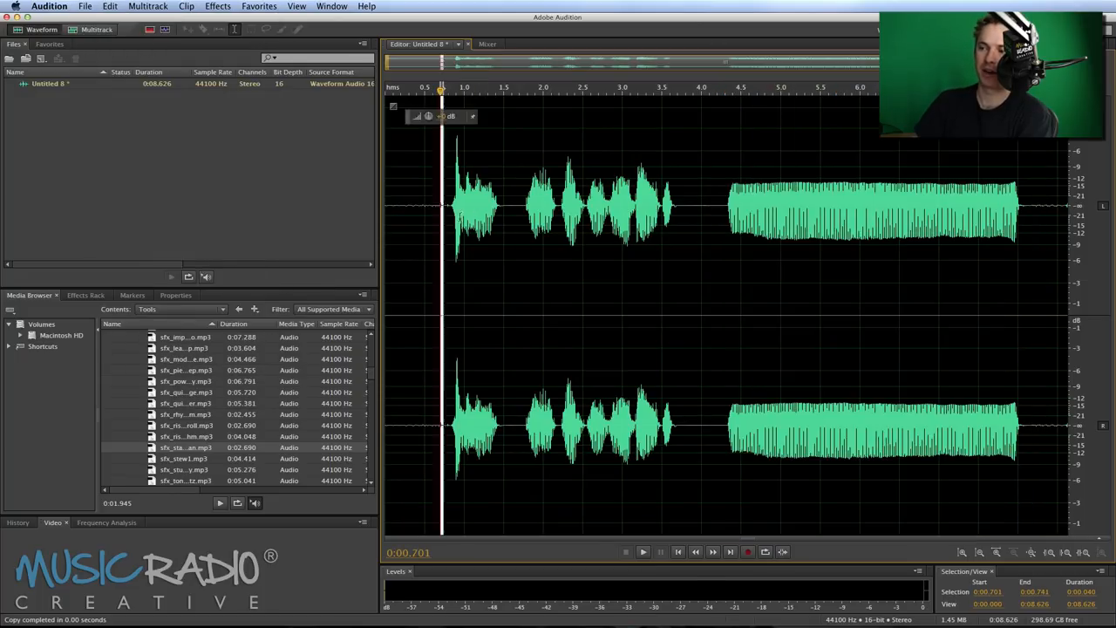
Select the spoken phrase and bring up Edit > Mix Paste for the clipboard hum
left_click_drag(444, 206, 689, 206)
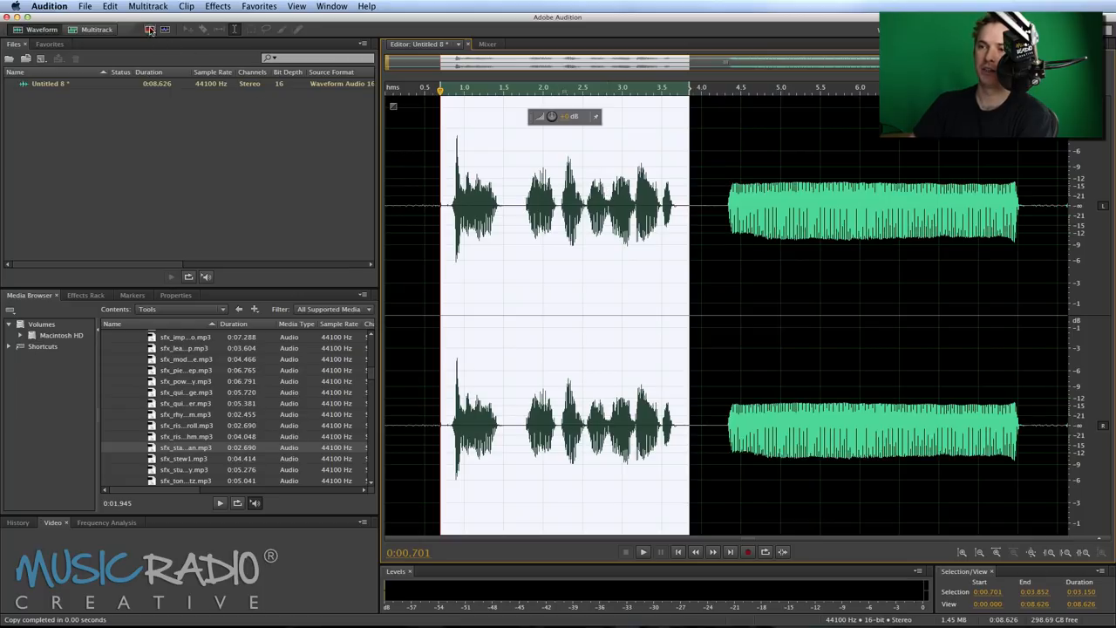
left_click(108, 7)
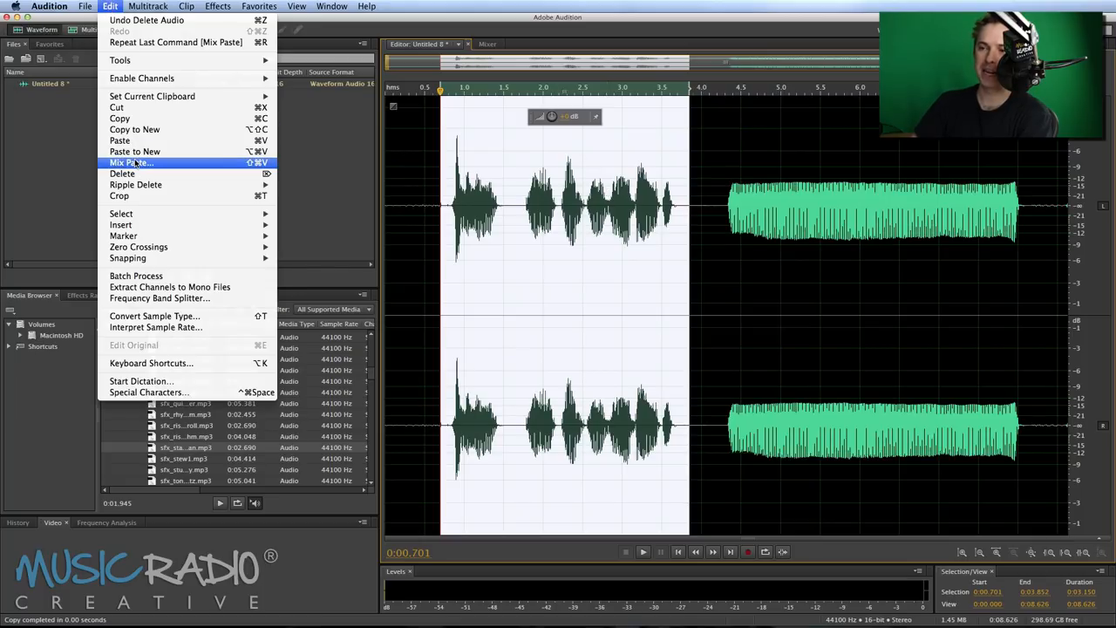
left_click(130, 163)
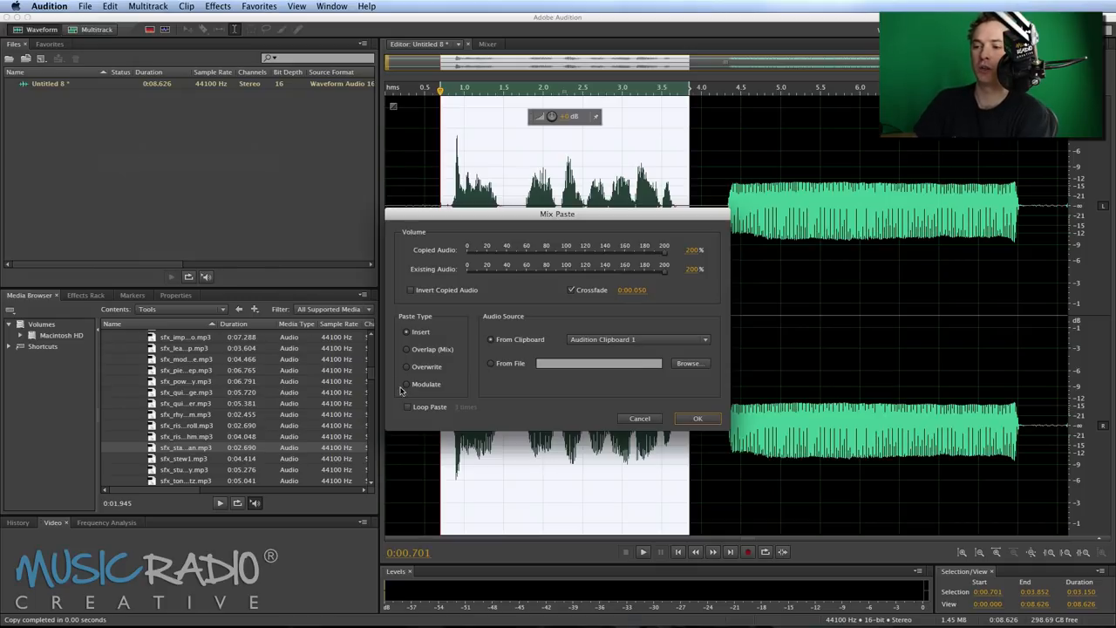
Apply a Modulate mix paste of the copied hum onto the spoken phrase
left_click(405, 383)
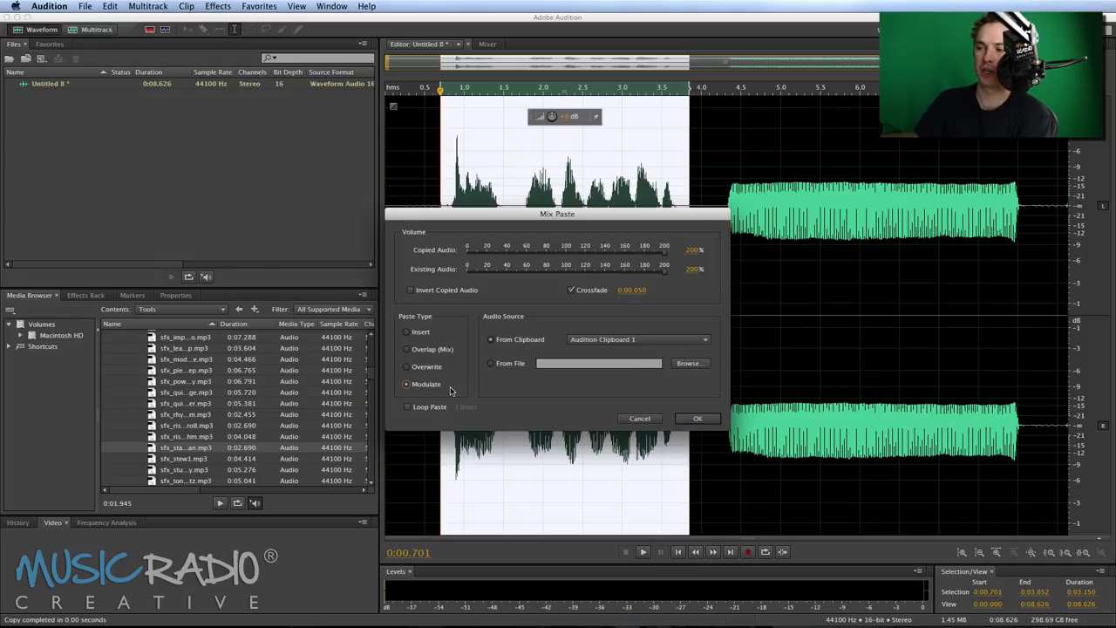
left_click_drag(666, 268, 574, 268)
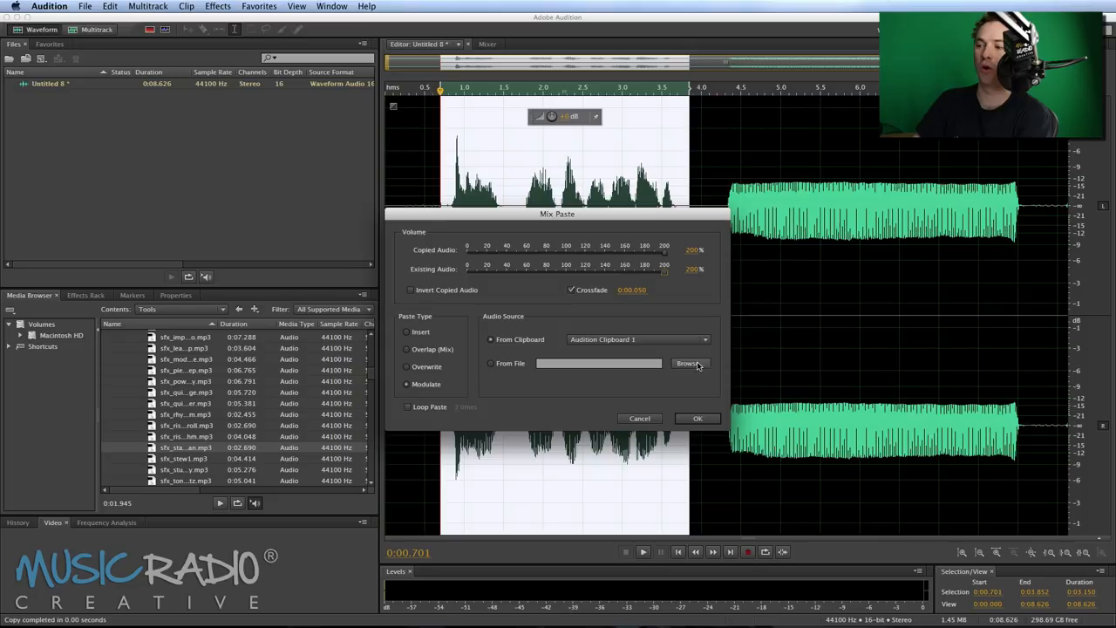
left_click(698, 419)
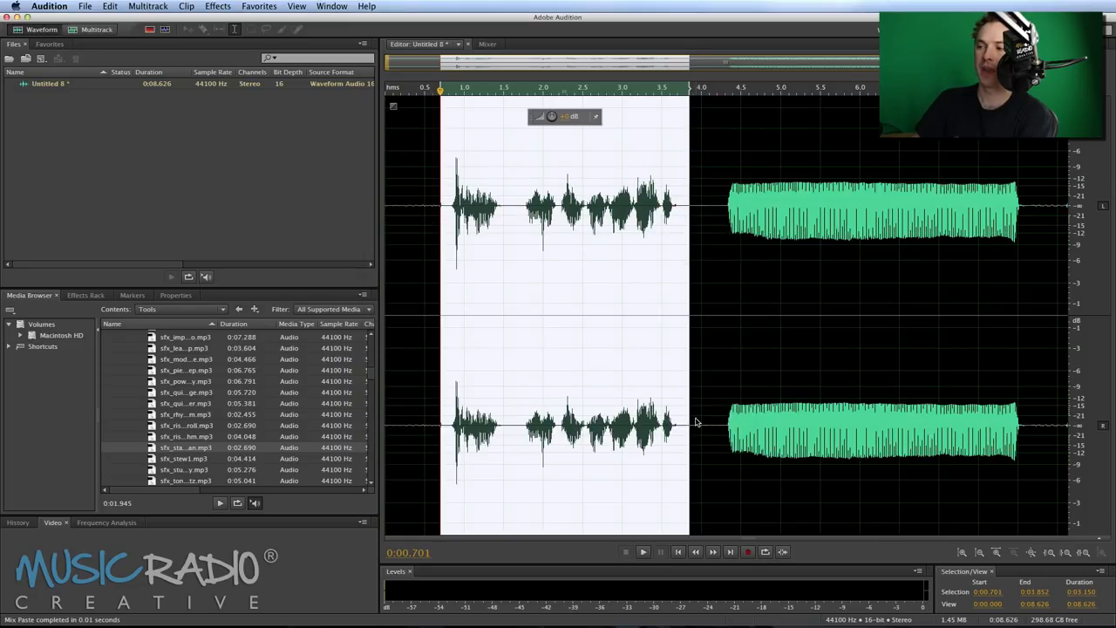
mouse_move(673, 391)
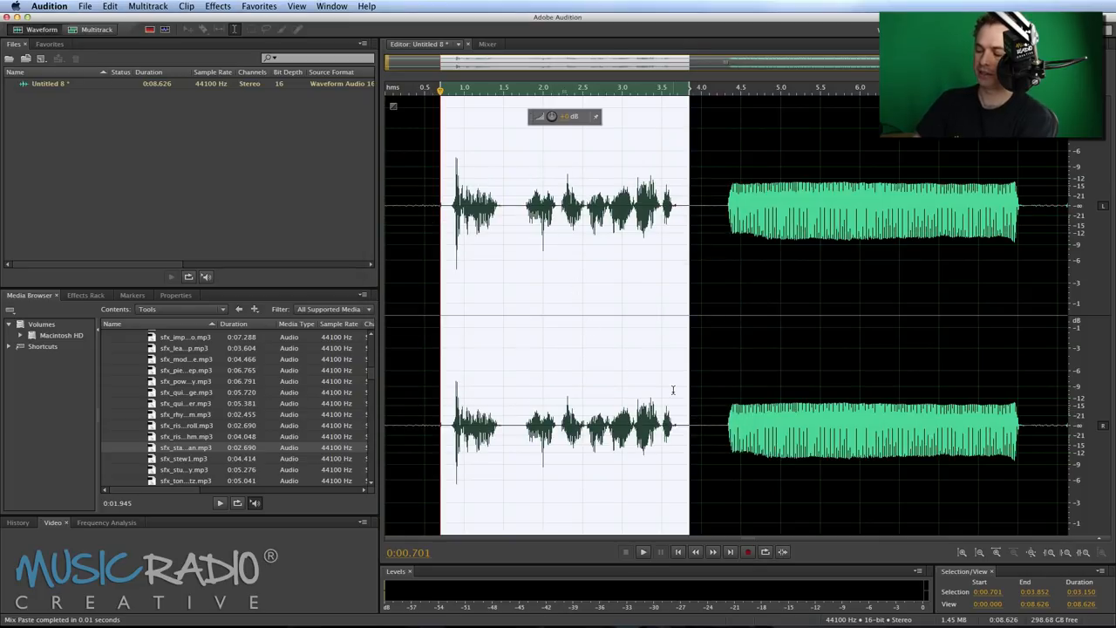
Normalize the modulated phrase to -0.1 dB via Favorites and play back the robot voice
left_click(258, 7)
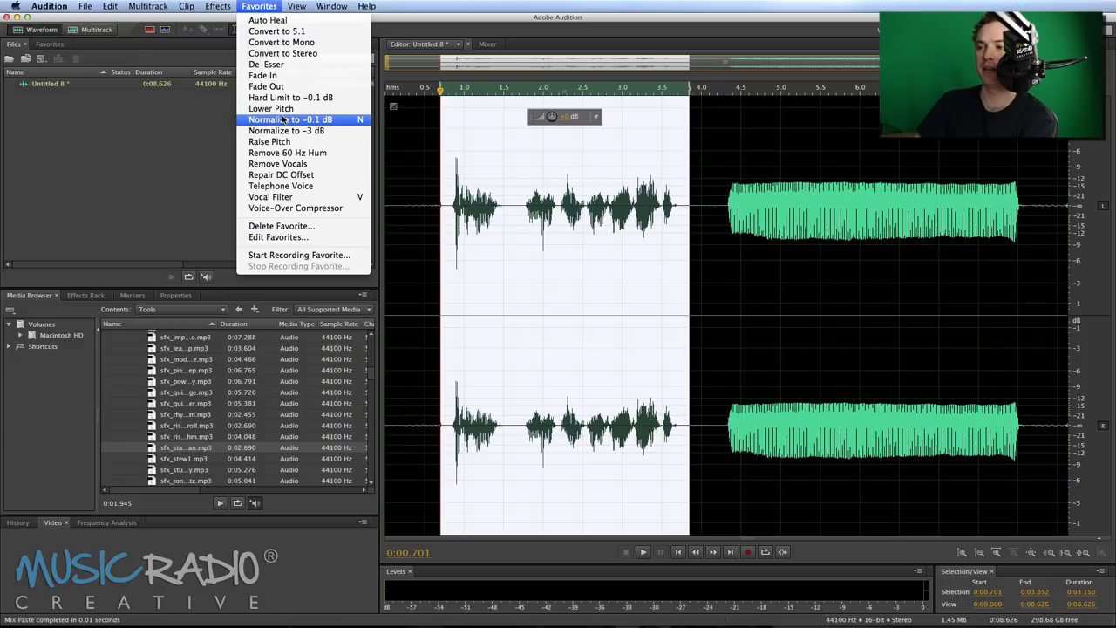
left_click(288, 119)
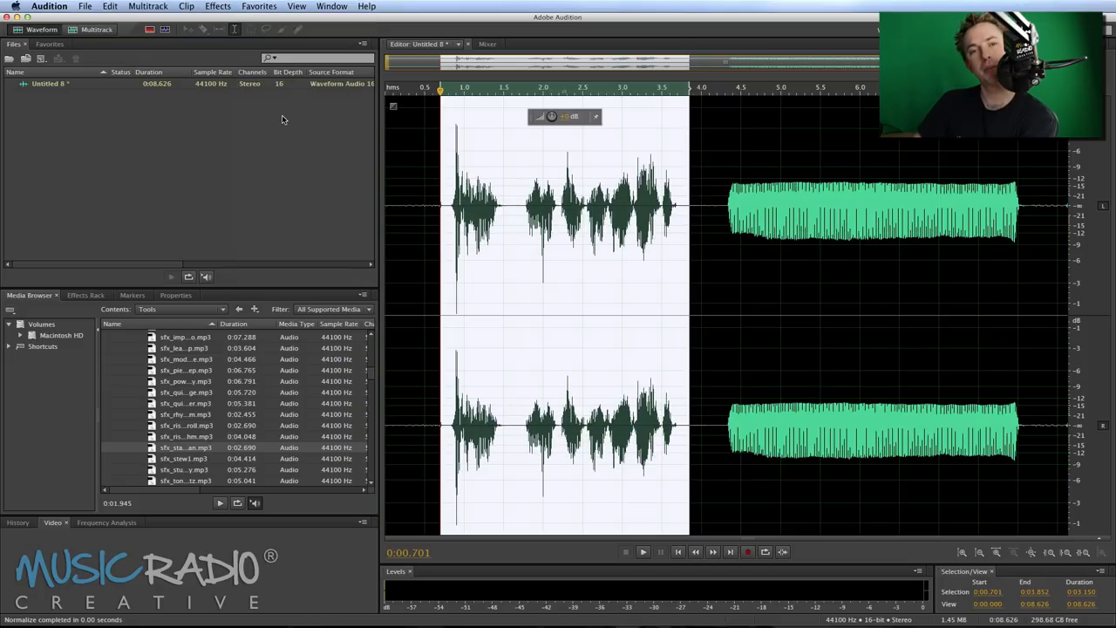
left_click(642, 551)
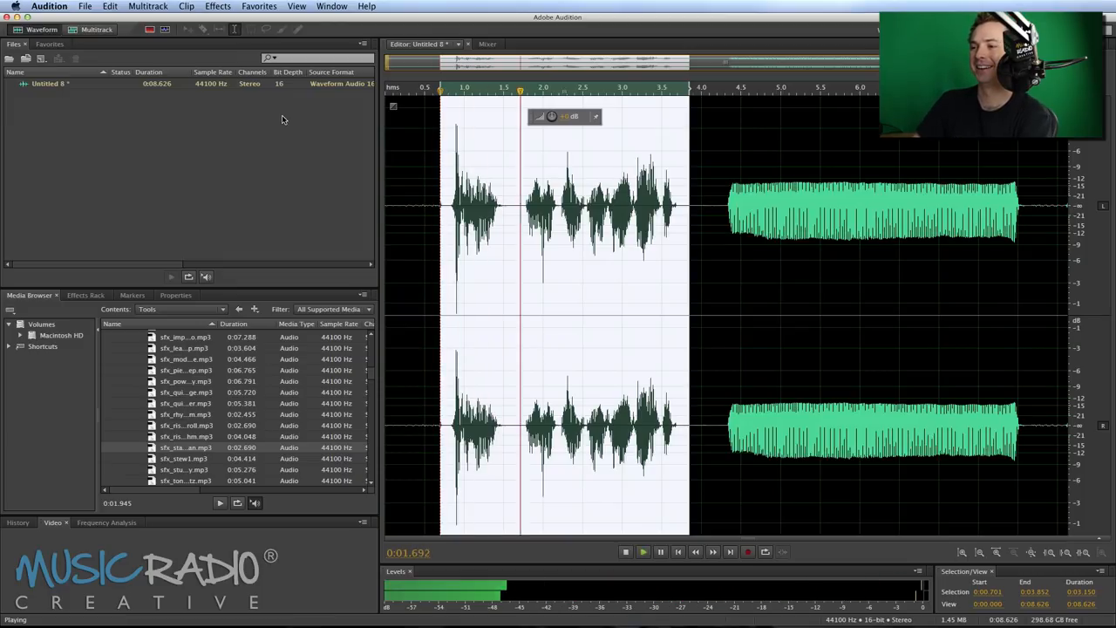